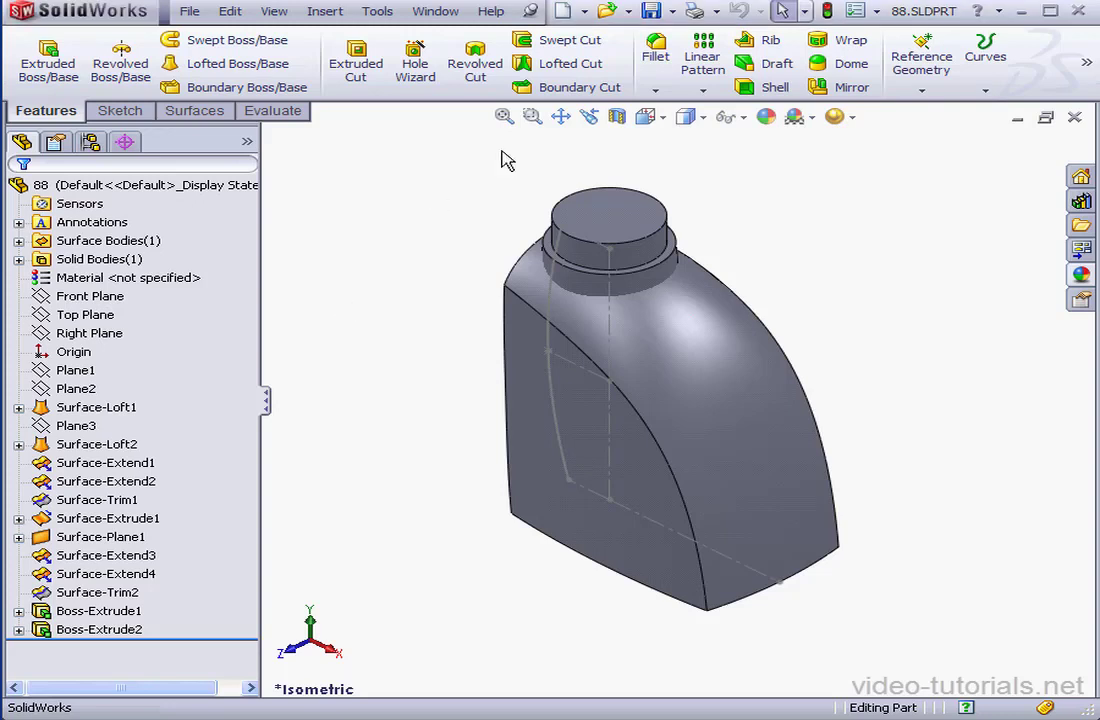
pyautogui.moveTo(287, 308)
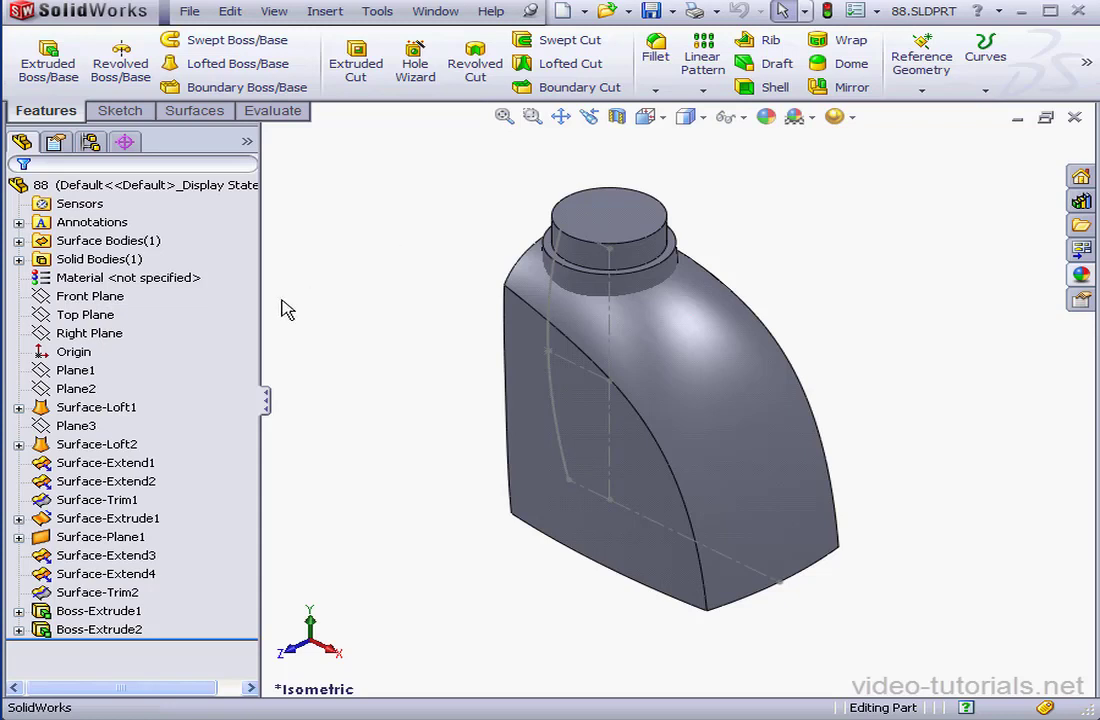
# Draw the three-line handle path (horizontal, vertical, angled) from the bottle's shoulder on the Front Plane.
pyautogui.click(90, 295)
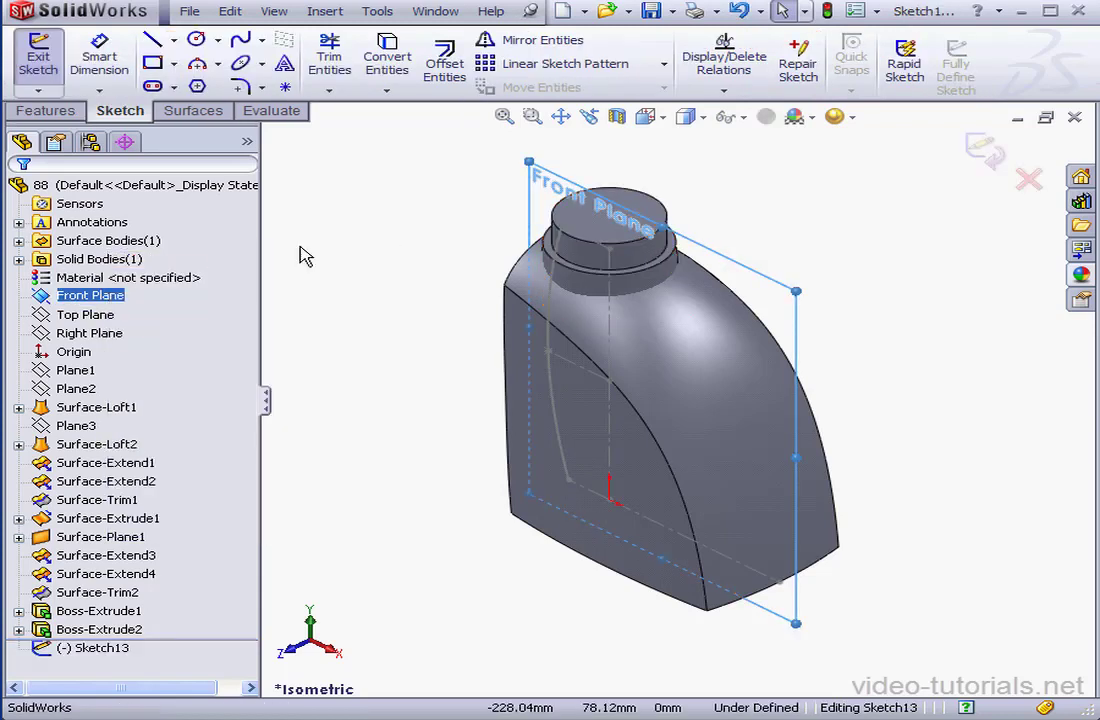
pyautogui.click(662, 117)
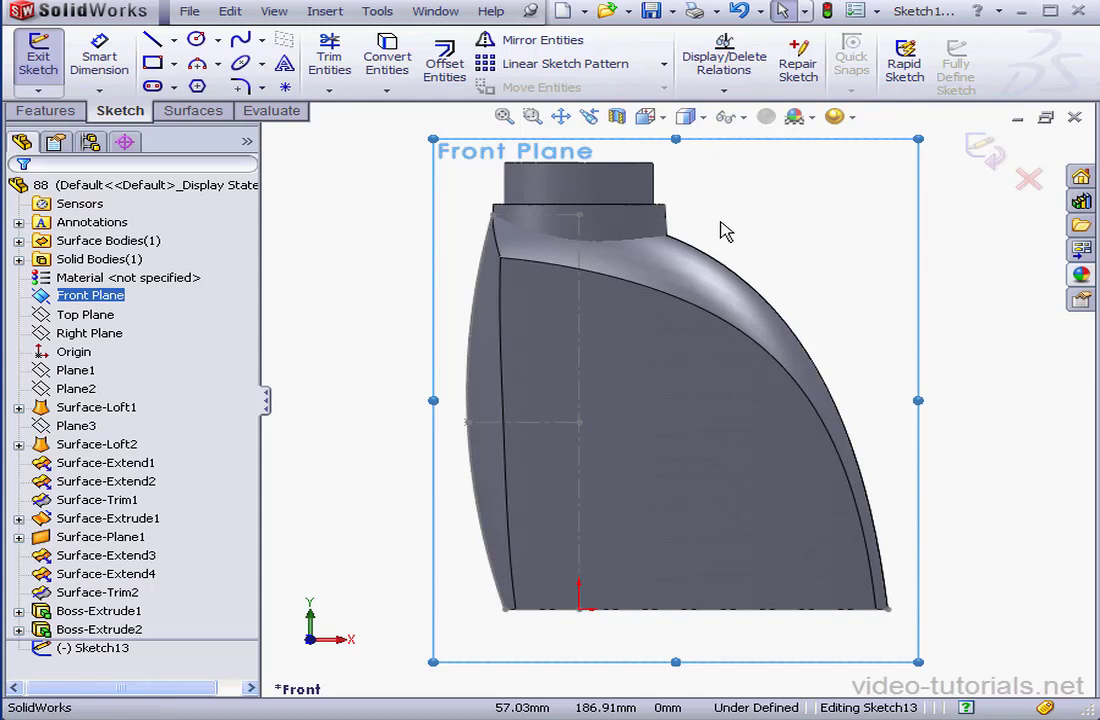
pyautogui.moveTo(245, 100)
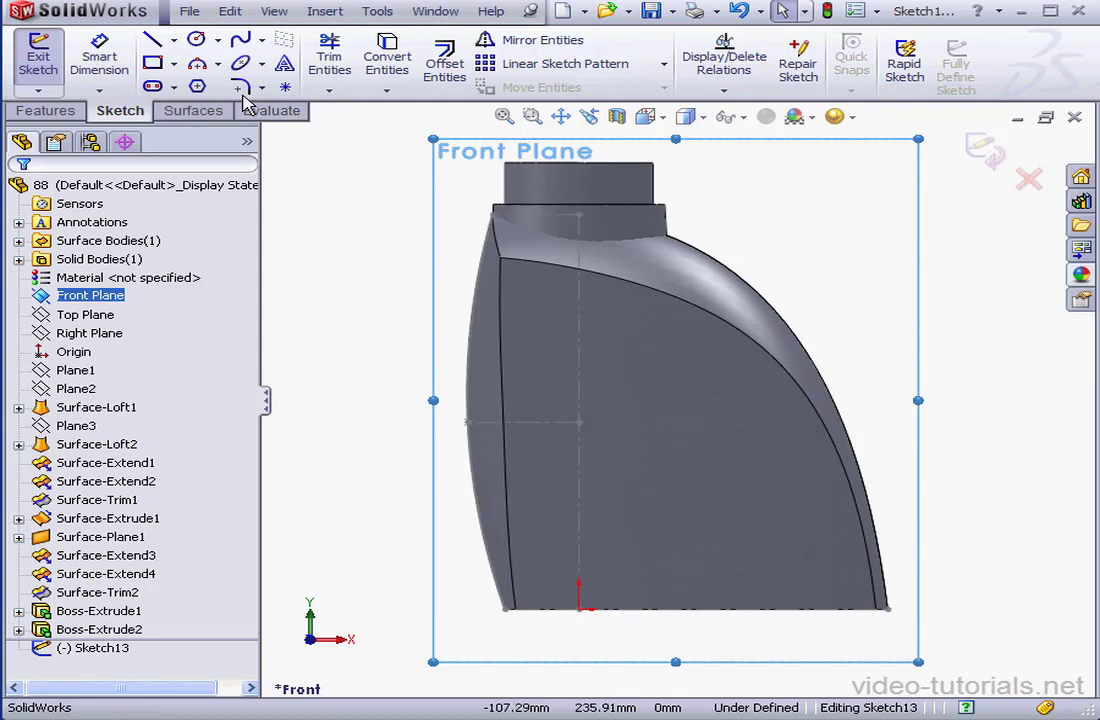
pyautogui.click(152, 39)
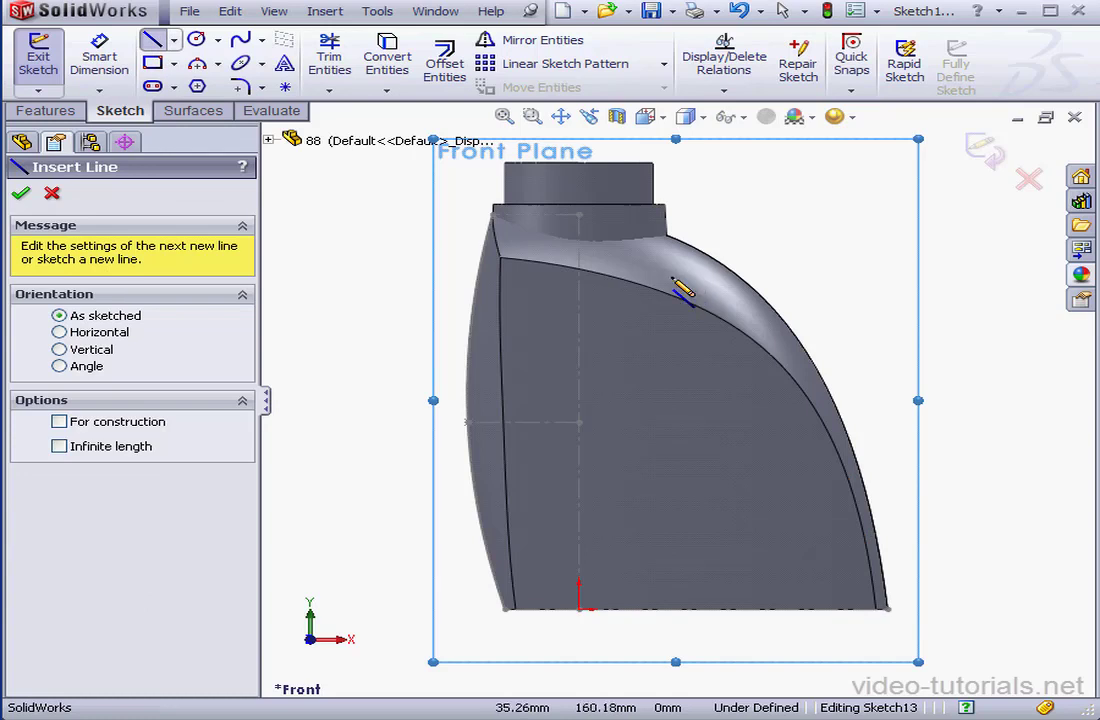
pyautogui.moveTo(680, 288); pyautogui.dragTo(920, 295)
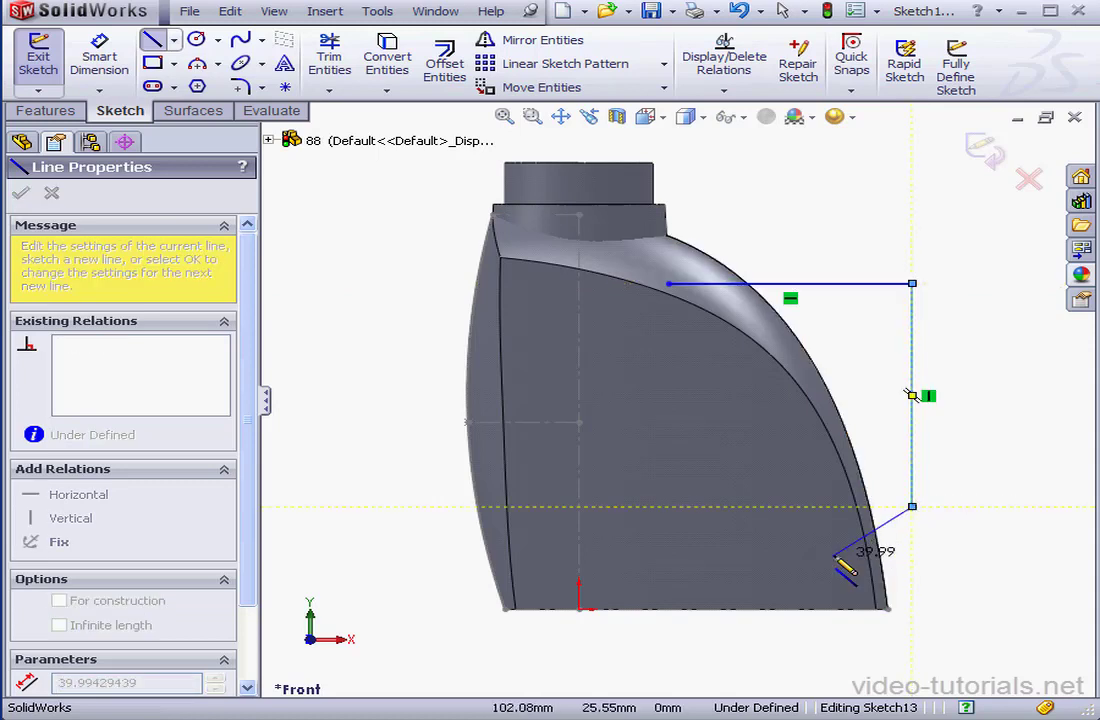
pyautogui.rightClick(823, 559)
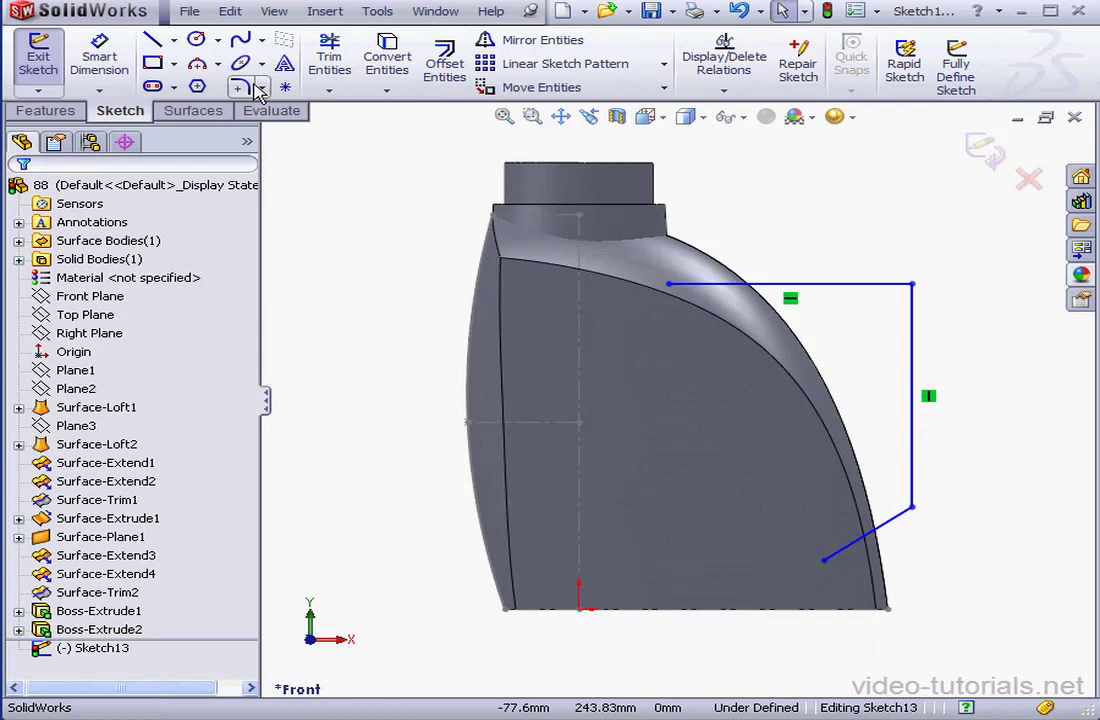
# Fillet both corners of the handle path with a 20 mm Sketch Fillet.
pyautogui.click(240, 88)
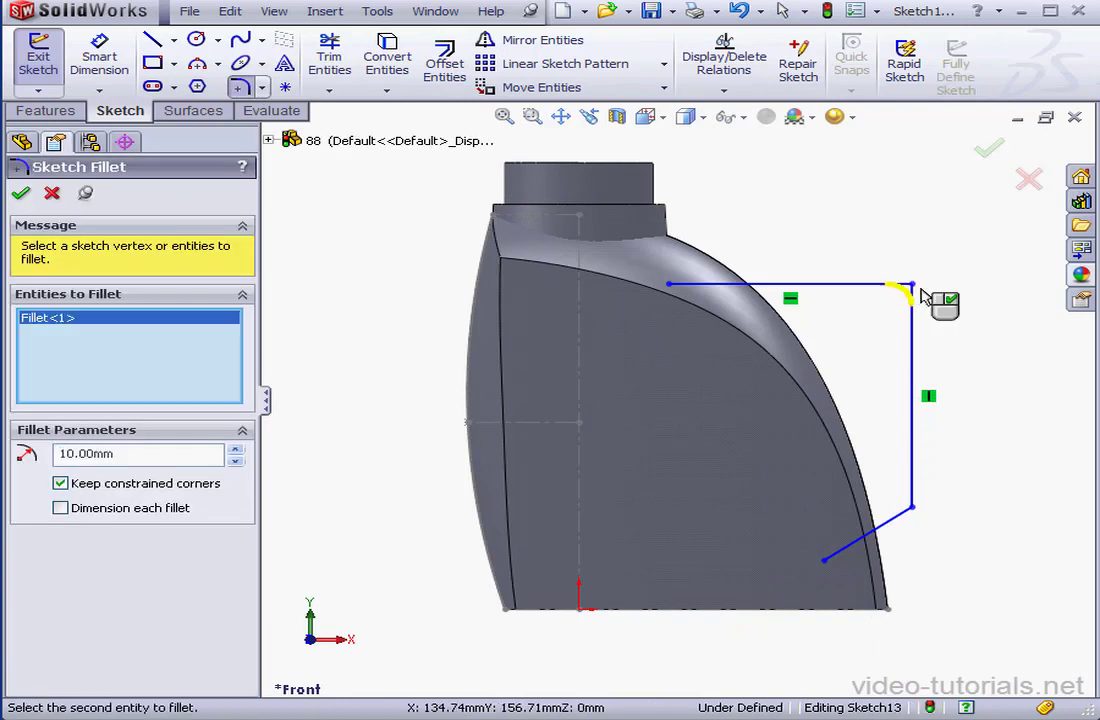
pyautogui.click(908, 505)
pyautogui.write('20')
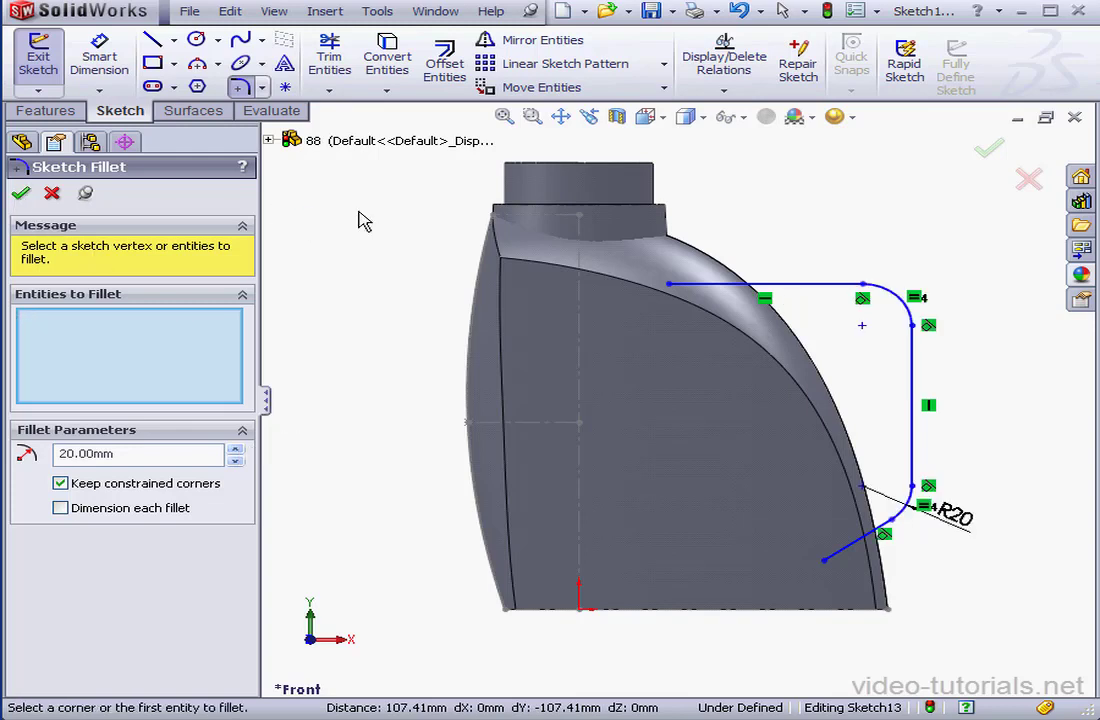
pyautogui.moveTo(444, 60)
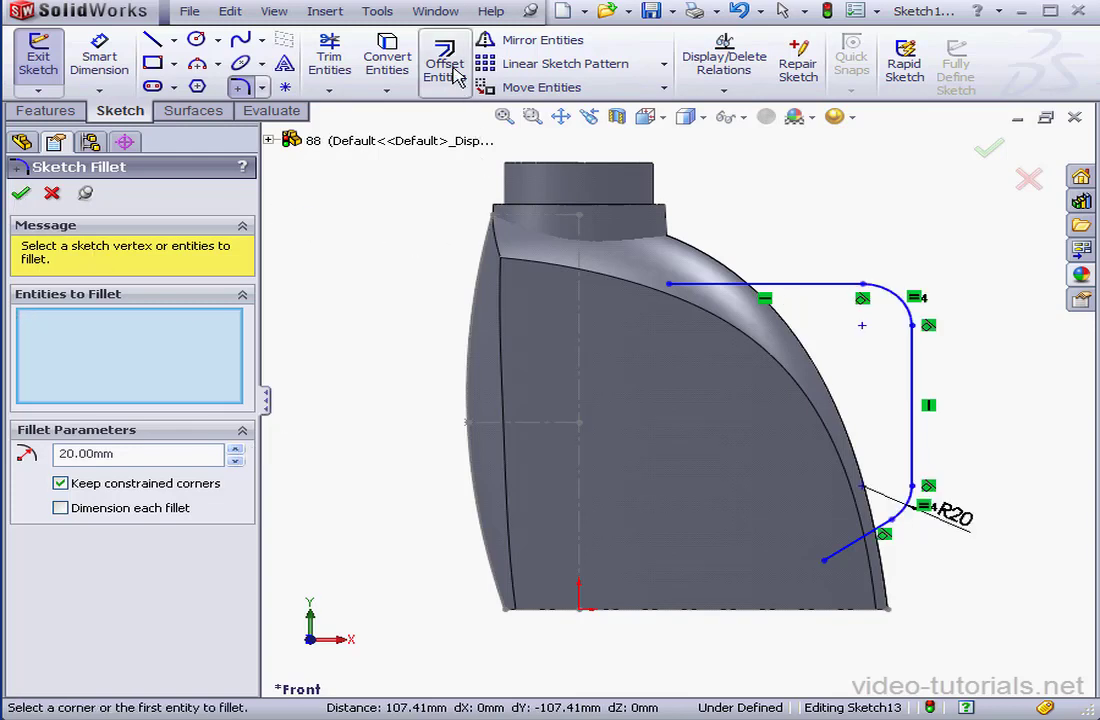
# Offset the handle path 10 mm bi-directionally with capped ends, then exit the sketch.
pyautogui.click(444, 60)
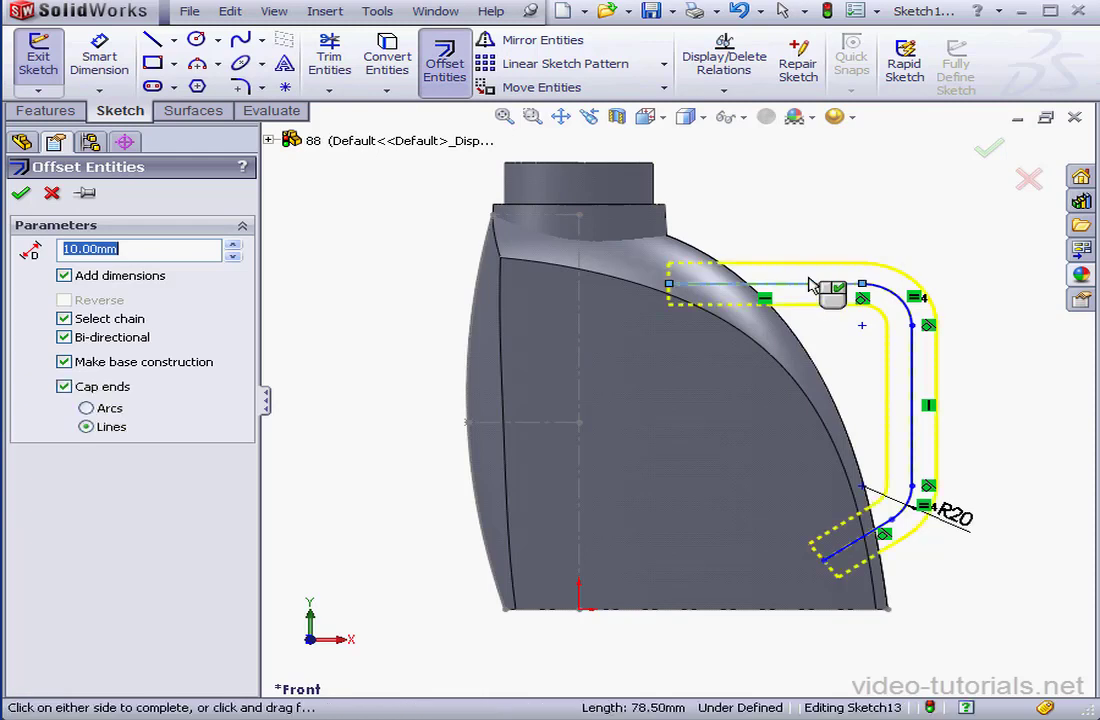
pyautogui.moveTo(335, 280)
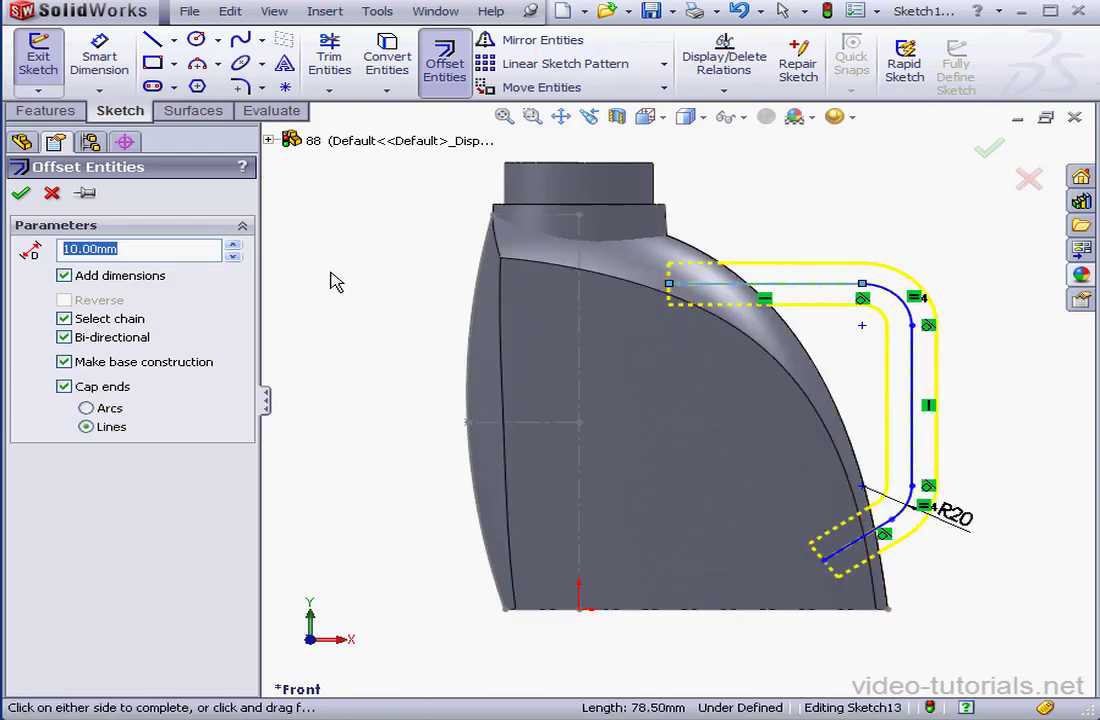
pyautogui.moveTo(178, 304)
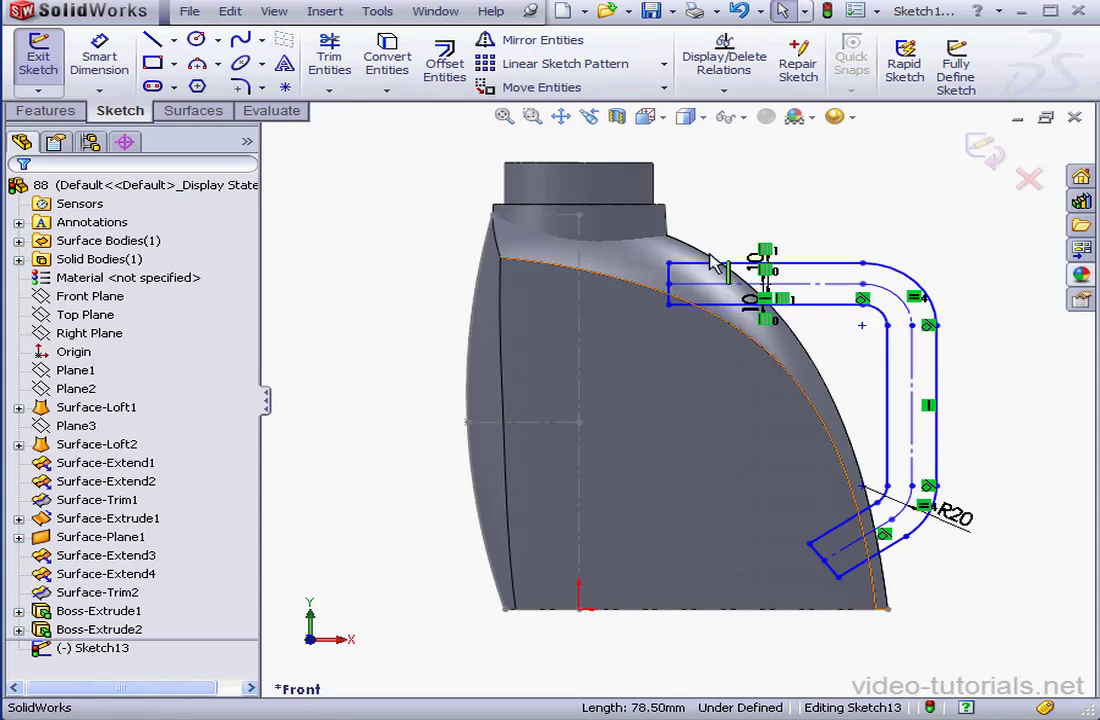
pyautogui.click(38, 55)
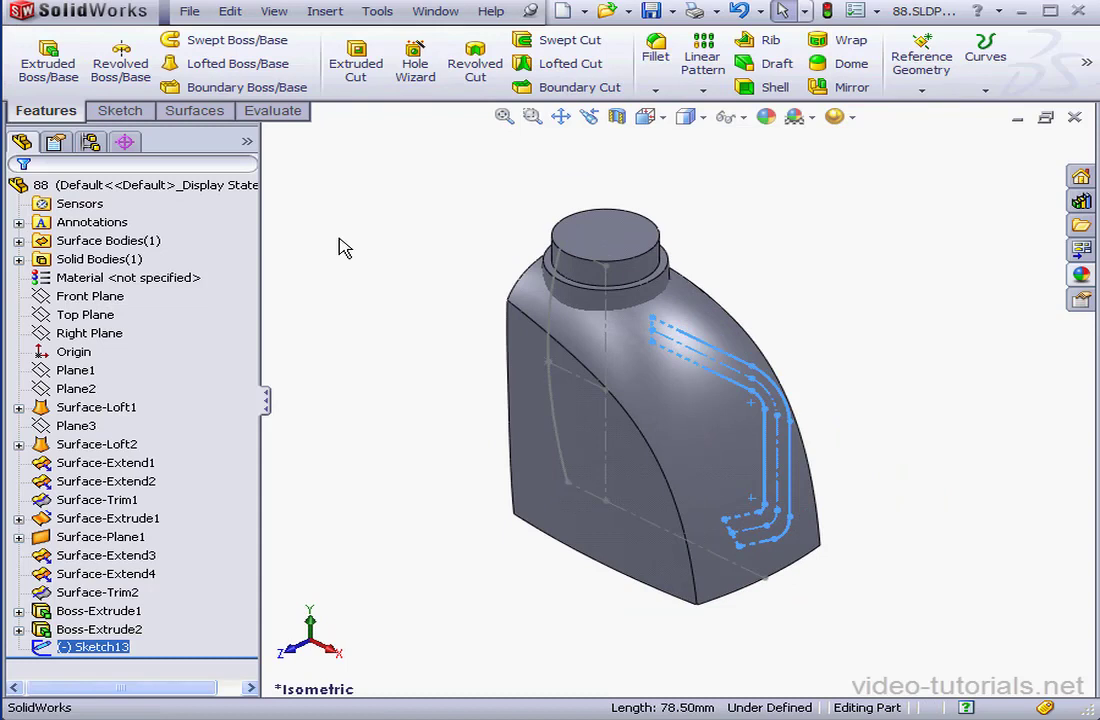
# Extrude the handle outline 30 mm Mid Plane with Merge result off as Boss-Extrude3.
pyautogui.click(47, 55)
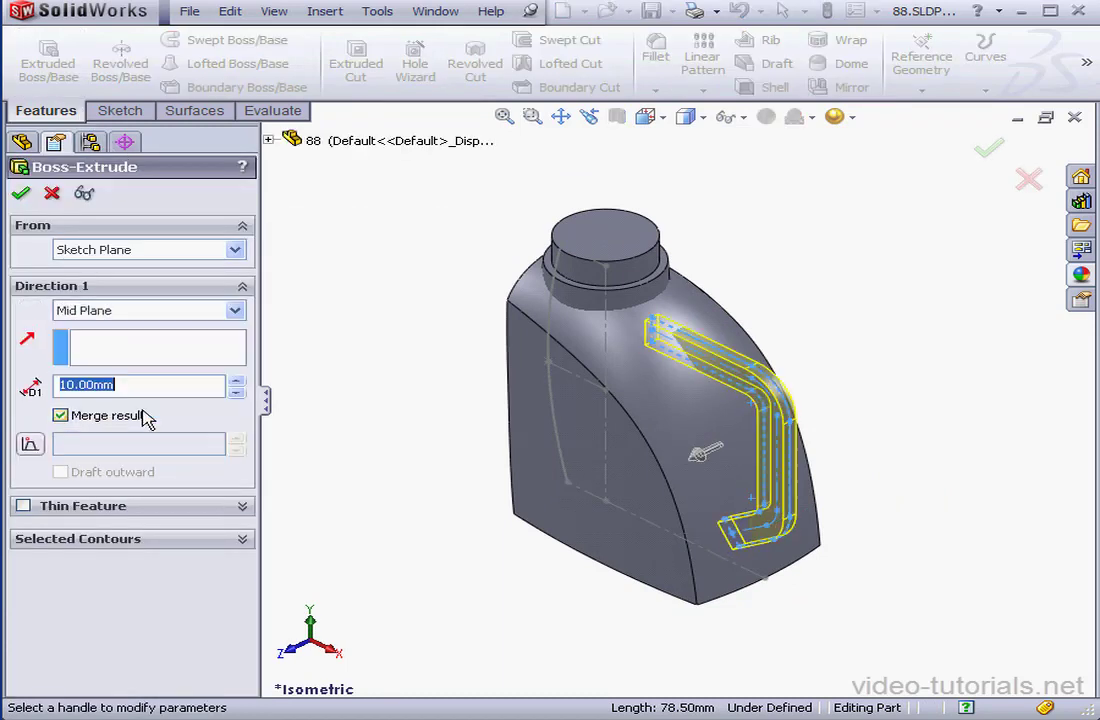
pyautogui.write('30')
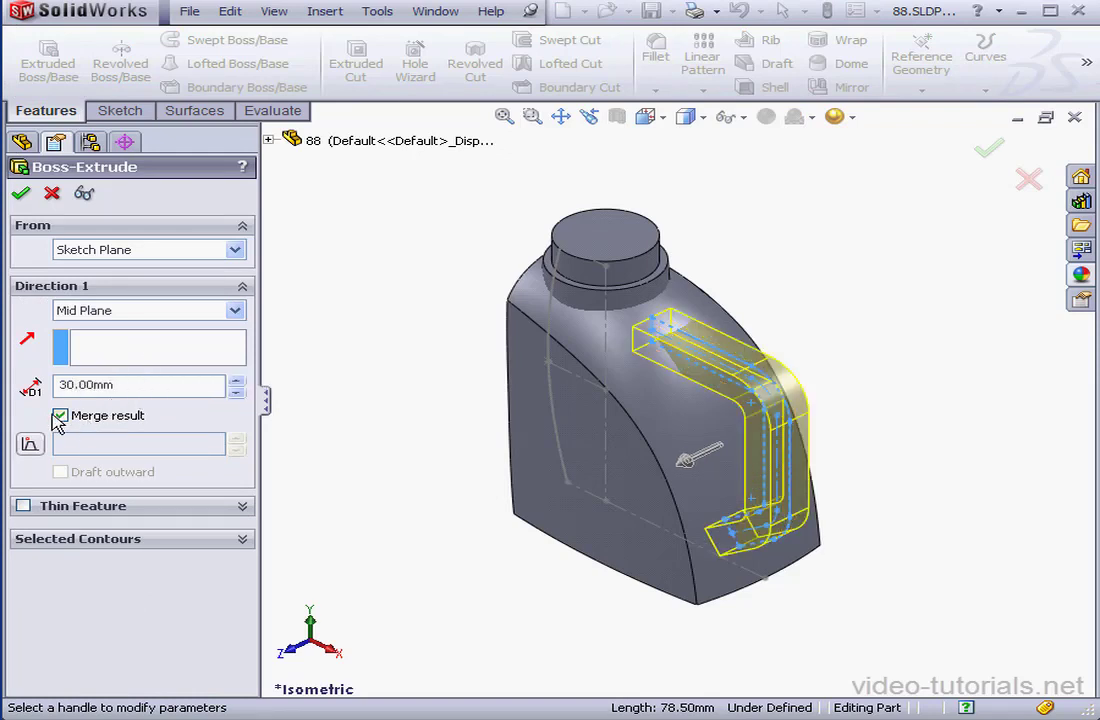
pyautogui.click(60, 415)
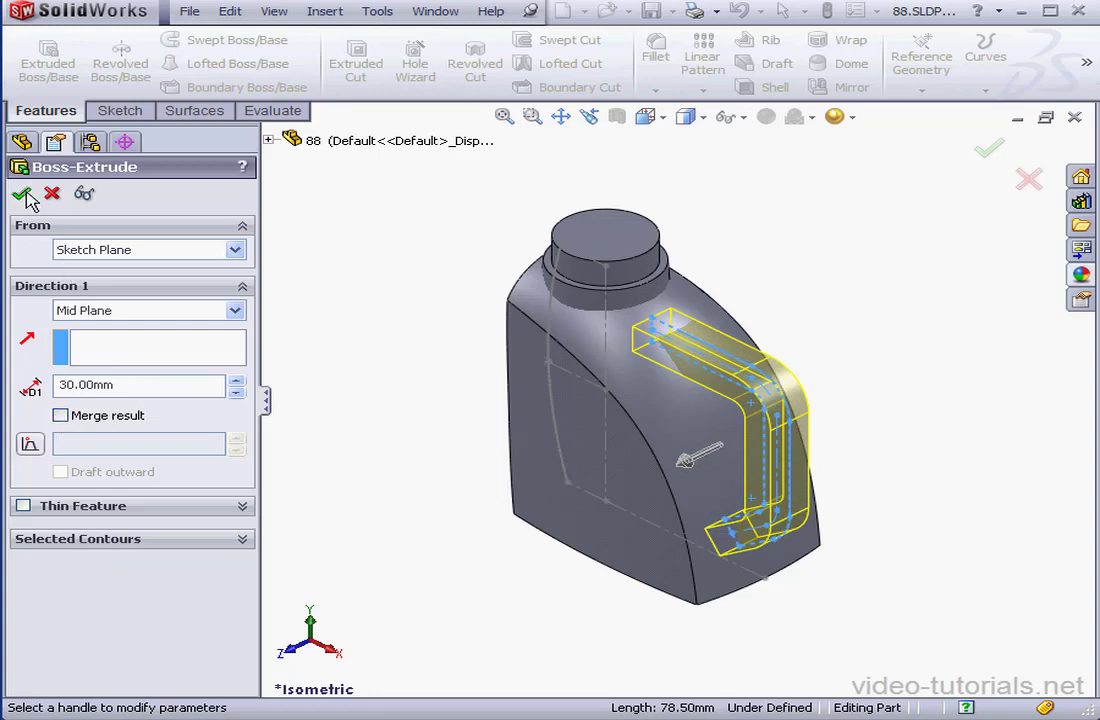
pyautogui.click(24, 193)
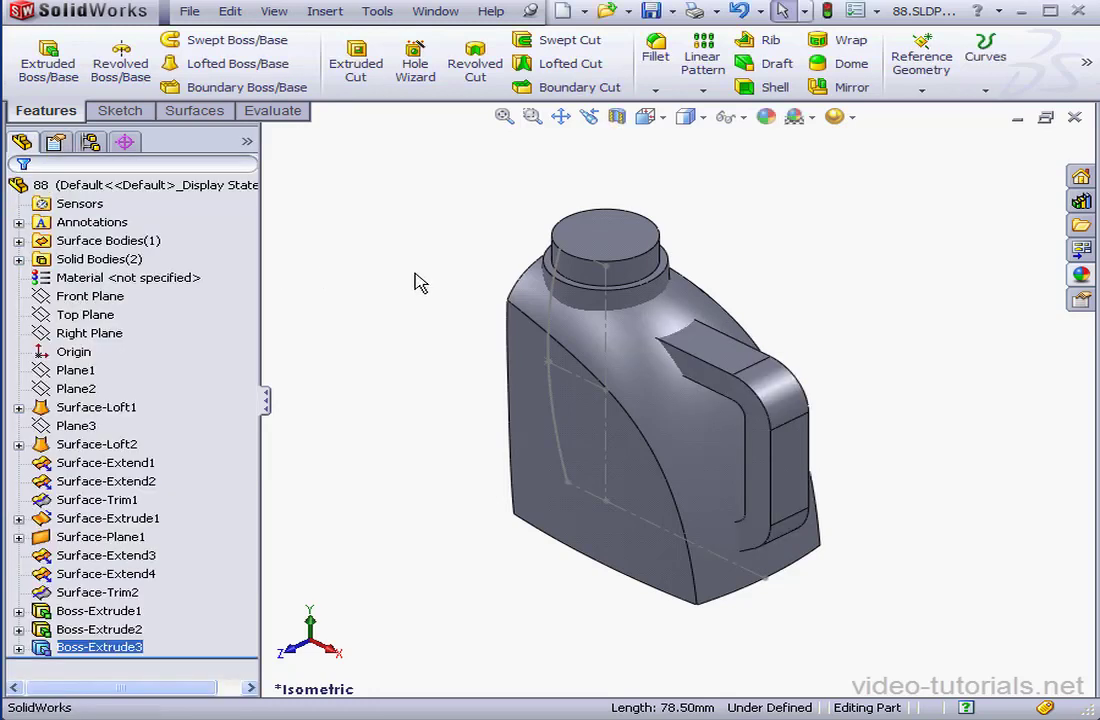
# Expand the Solid Bodies folder and bring up the body's context menu.
pyautogui.click(19, 259)
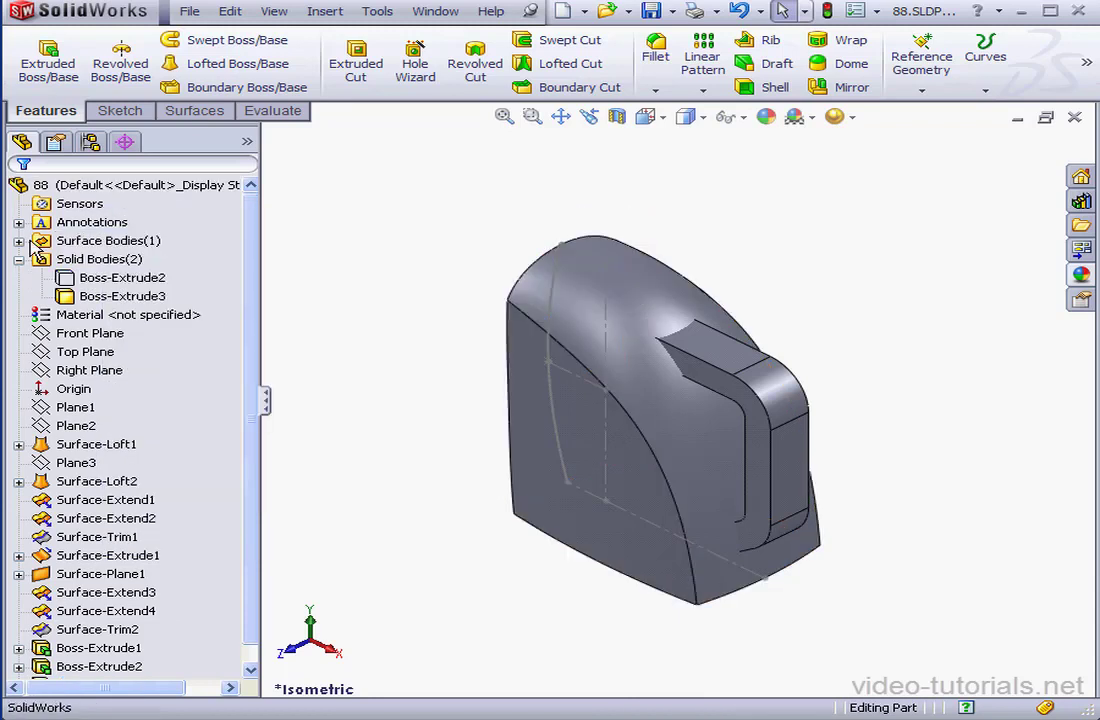
pyautogui.rightClick(121, 258)
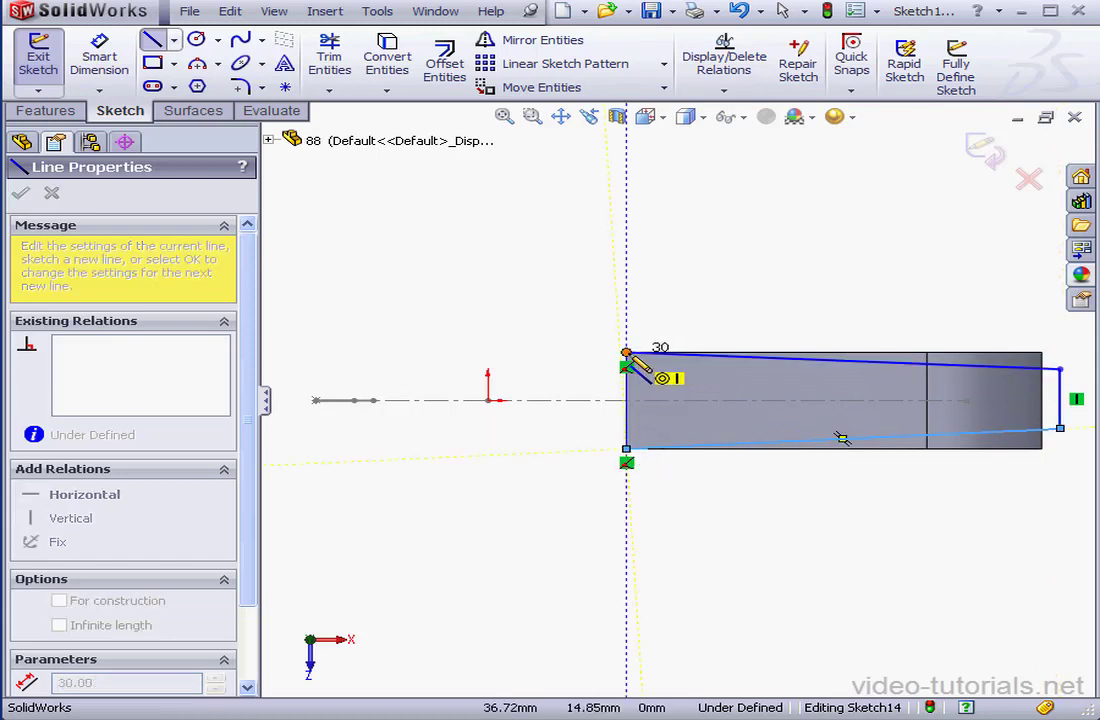
# Finish the tapered quadrilateral line chain in Sketch14.
pyautogui.rightClick(640, 400)
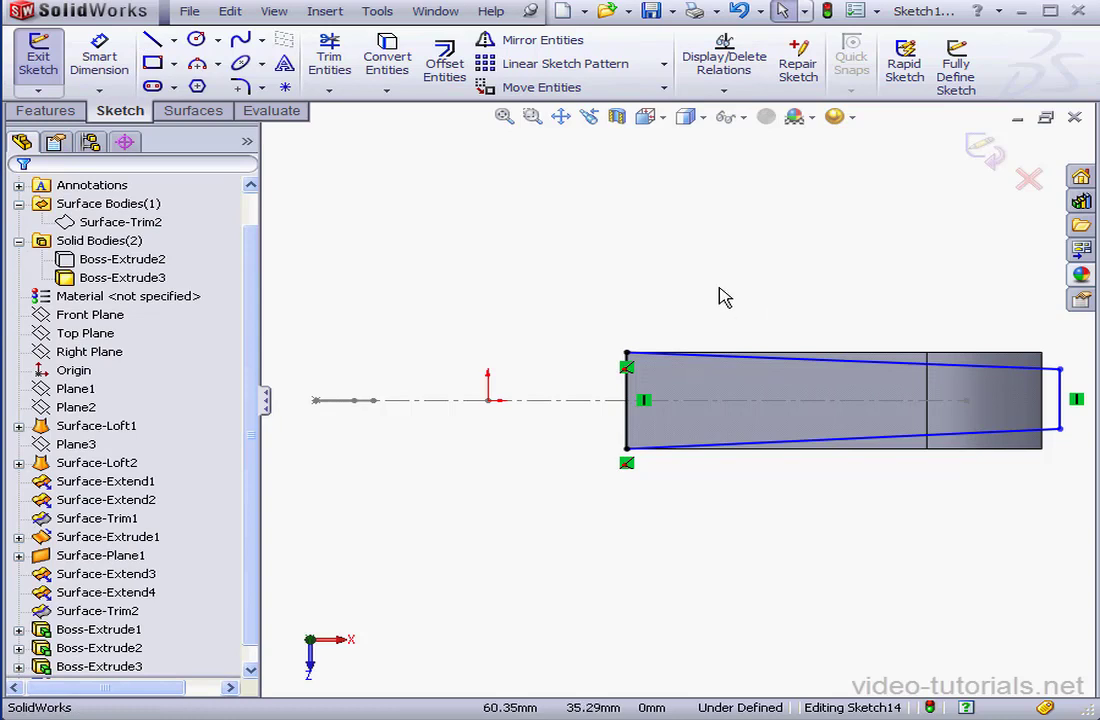
# Add a horizontal centerline from the origin and dimension the outline at 20 mm.
pyautogui.click(165, 38)
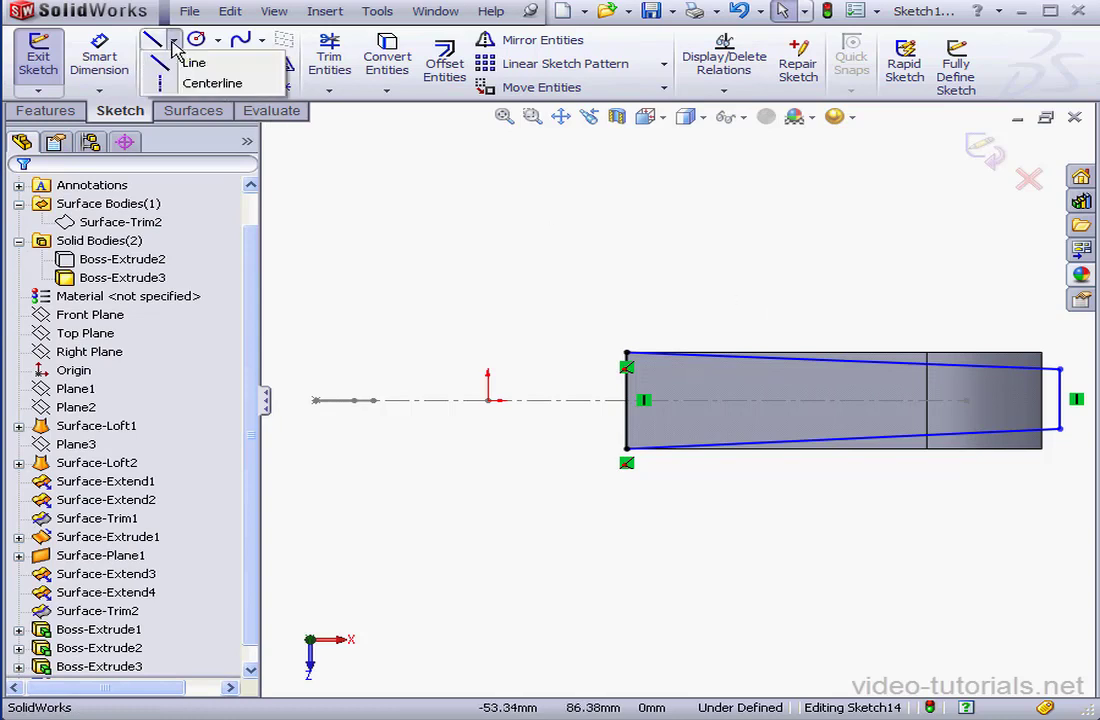
pyautogui.click(193, 62)
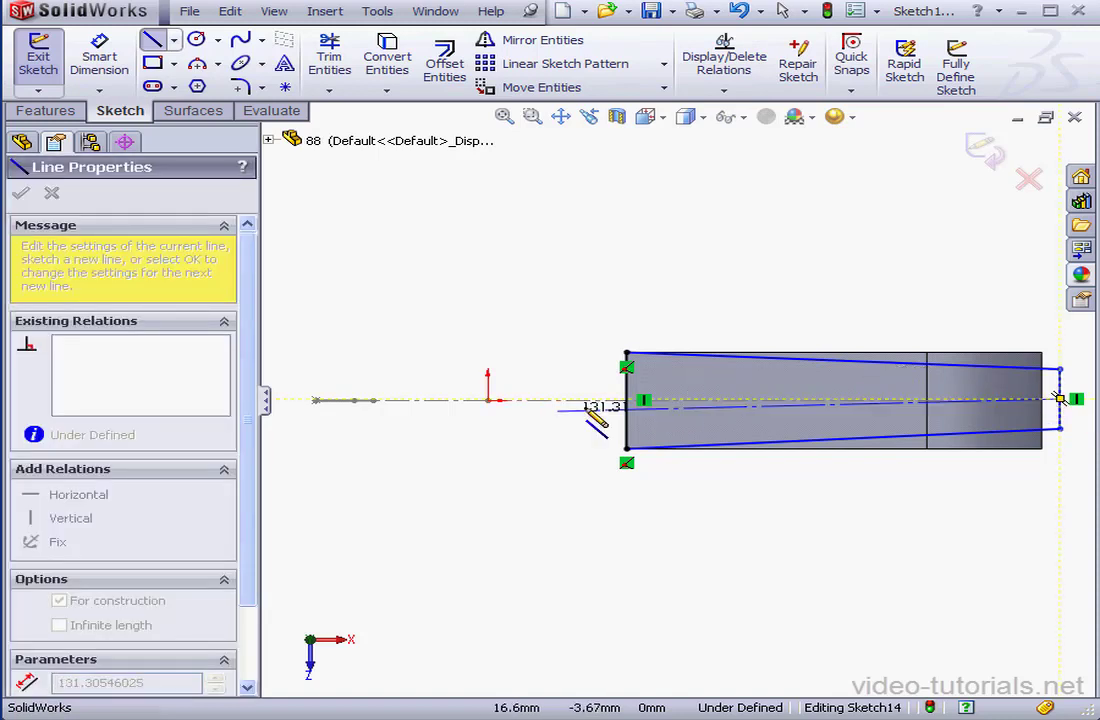
pyautogui.rightClick(487, 412)
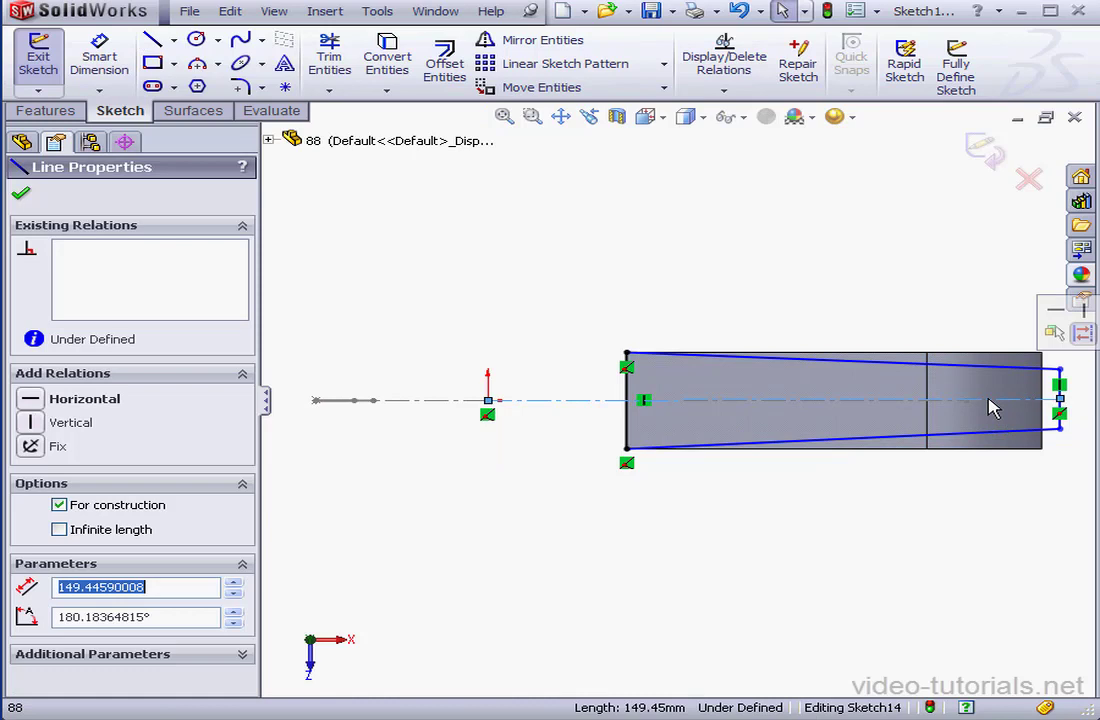
pyautogui.click(30, 398)
pyautogui.write('20')
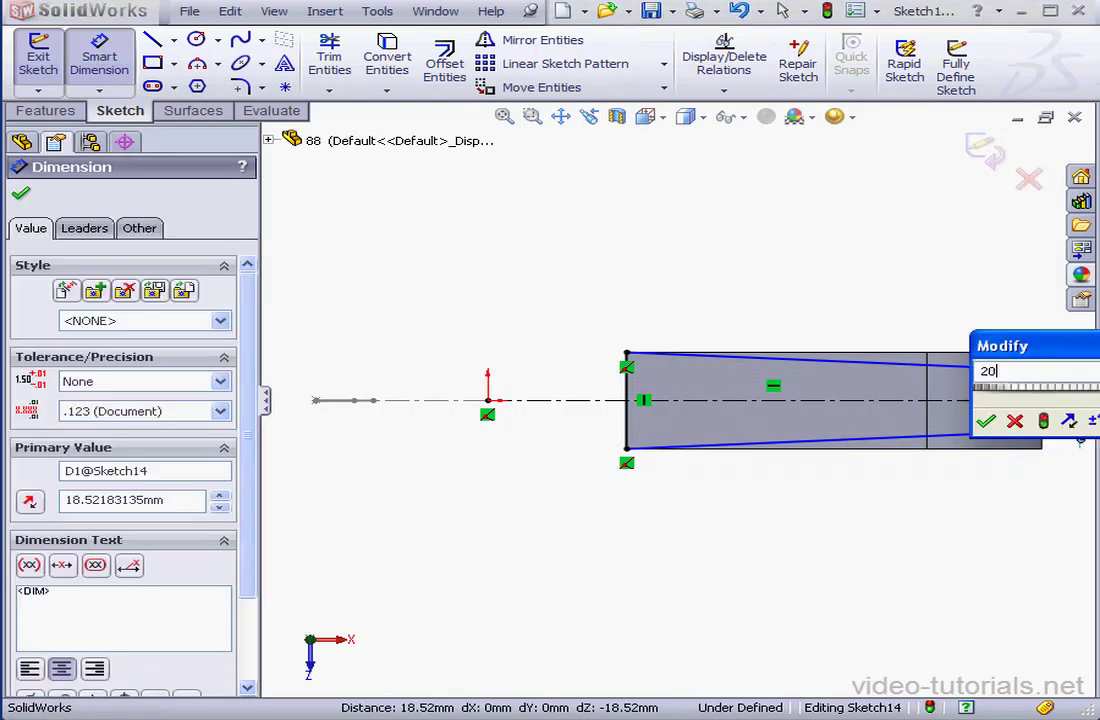
pyautogui.click(985, 420)
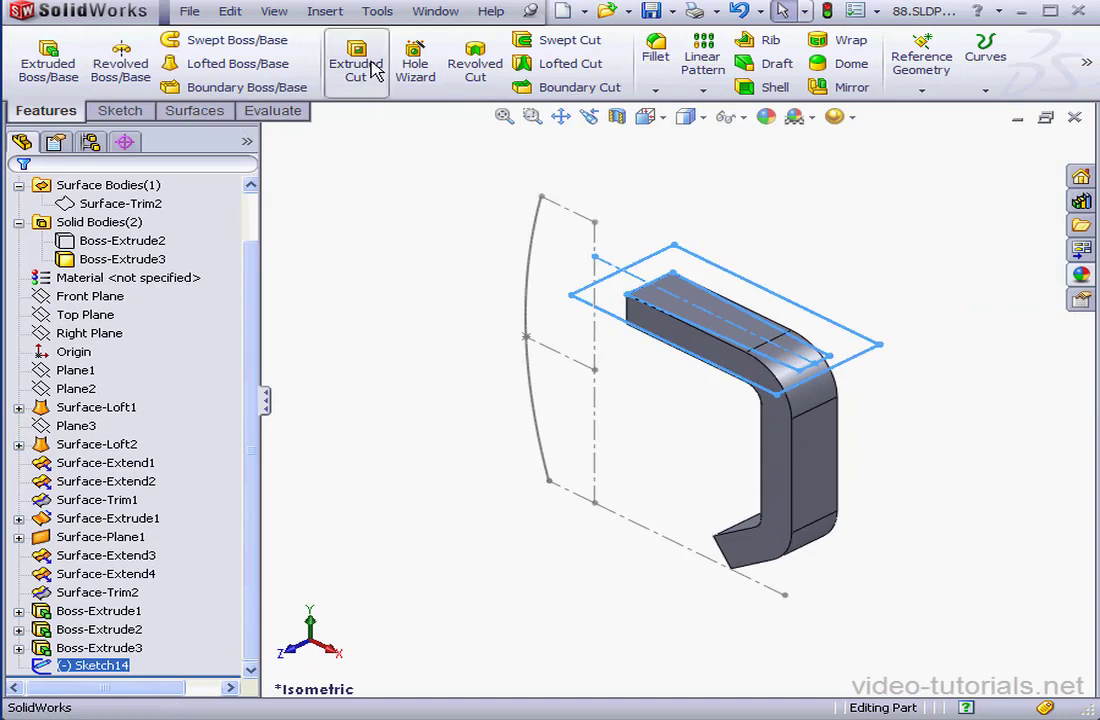
# Cut the handle Through All with the tapered sketch as Cut-Extrude1.
pyautogui.click(356, 62)
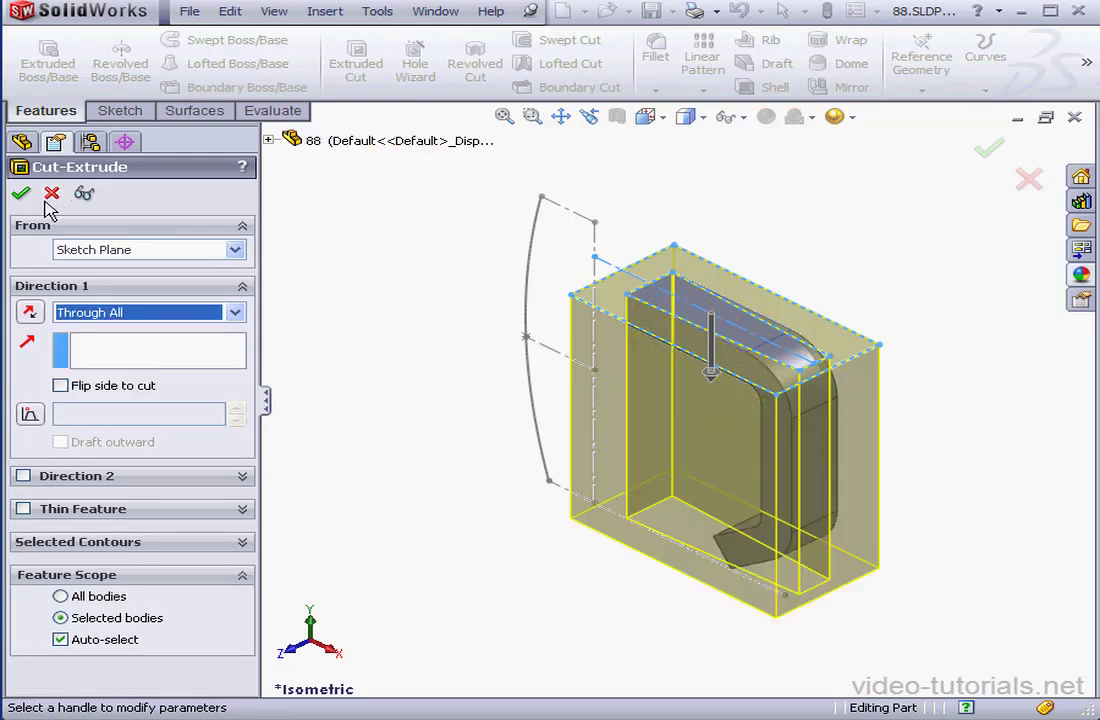
pyautogui.click(22, 193)
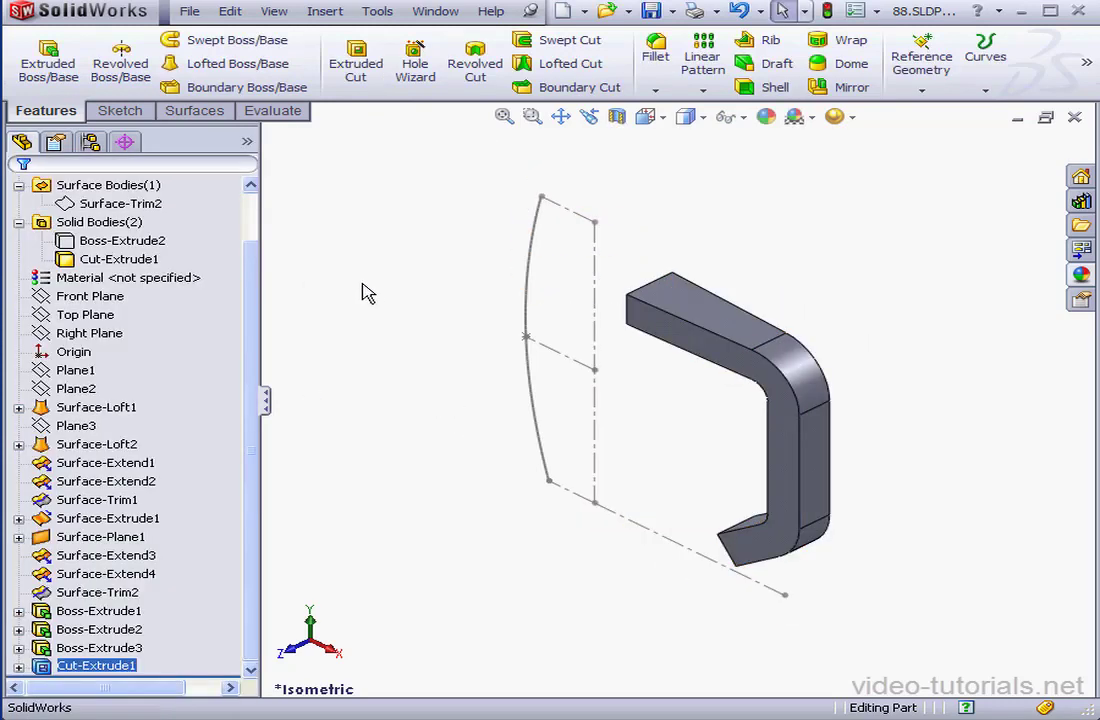
# Apply an 8 mm constant-radius fillet to the handle's top edge as Fillet1.
pyautogui.click(655, 45)
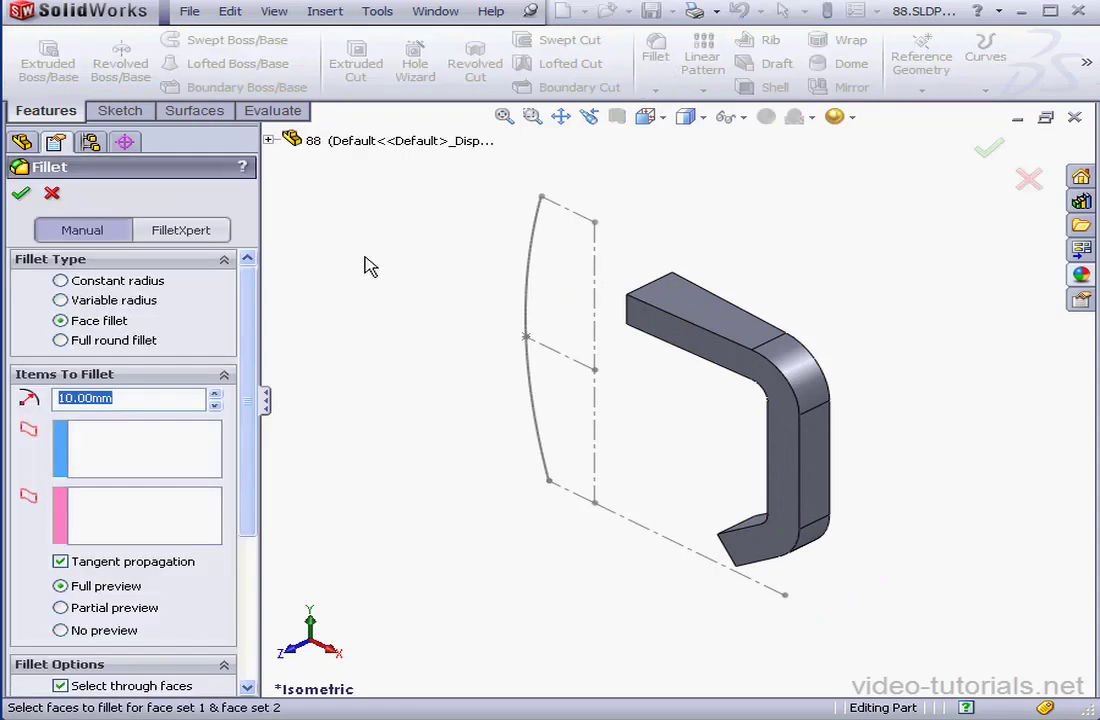
pyautogui.write('8')
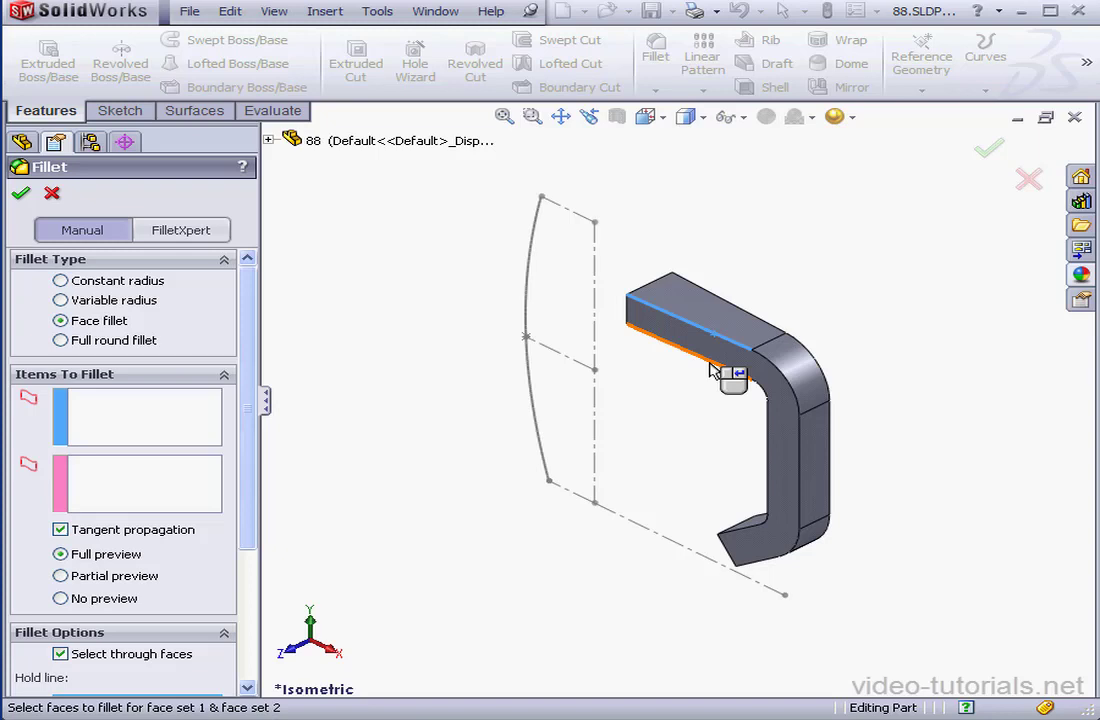
pyautogui.click(60, 280)
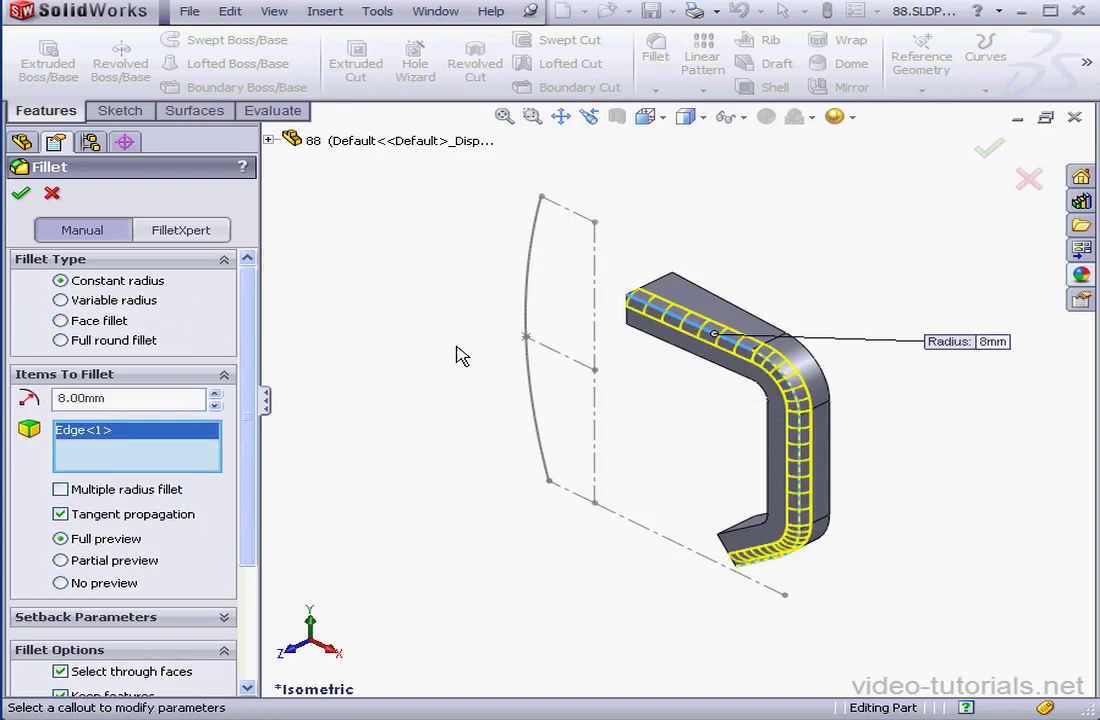
pyautogui.click(838, 390)
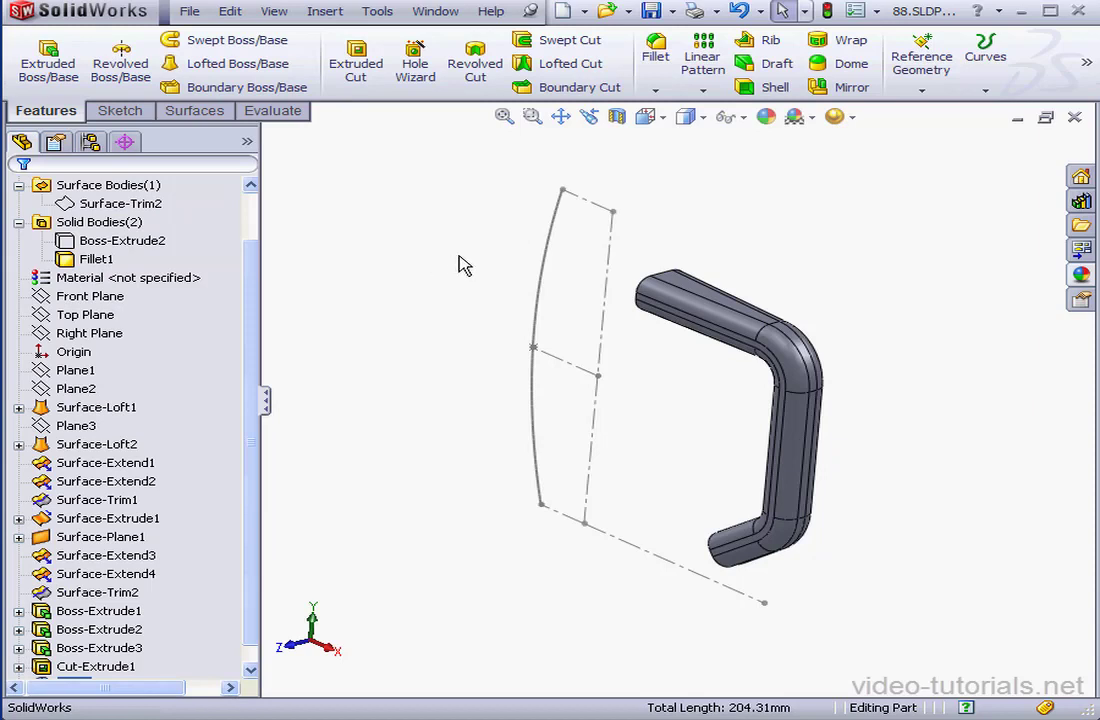
pyautogui.moveTo(450, 257)
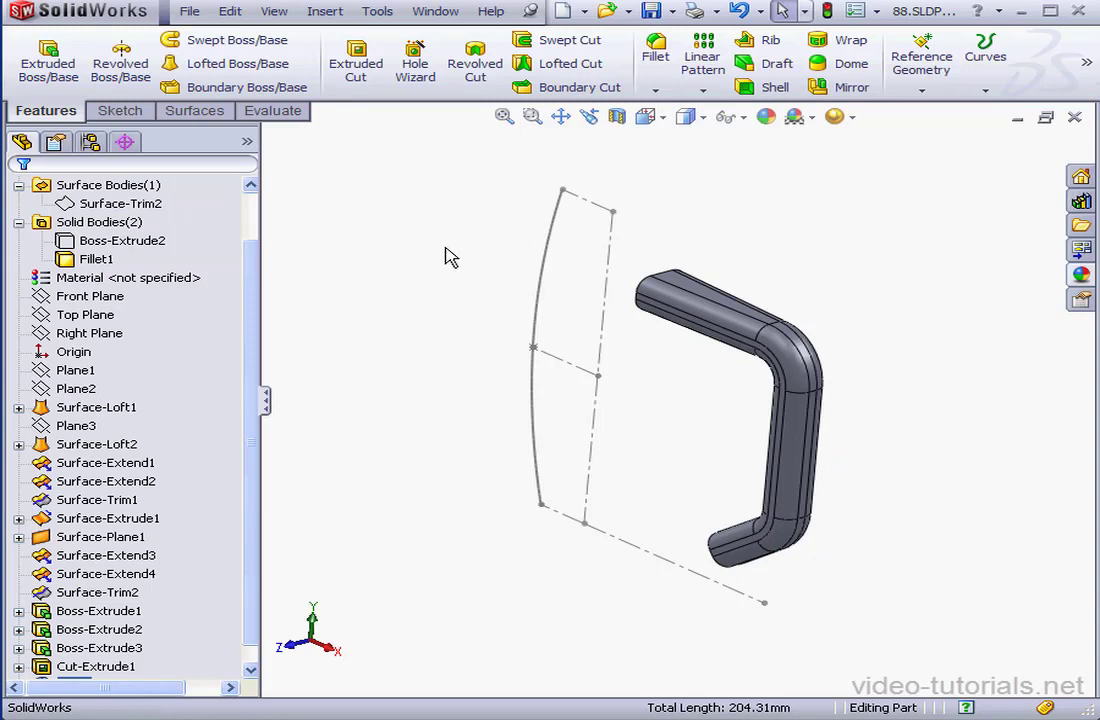